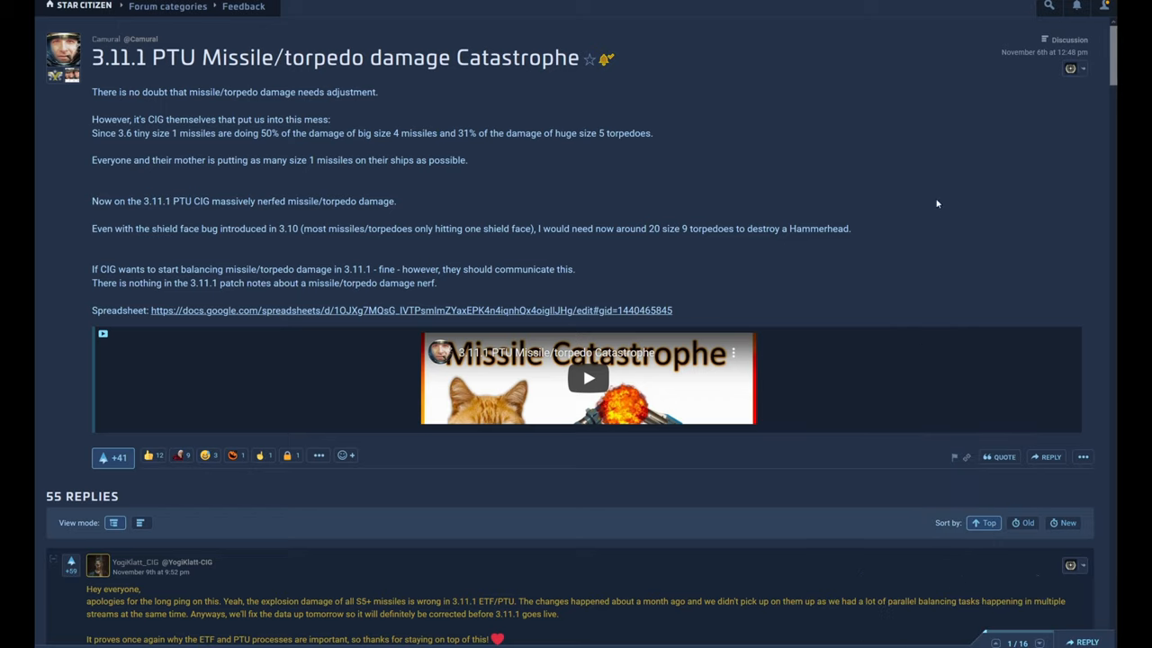
# Scroll to the 55 Replies section and read the developer's S5+ missile damage admission
pyautogui.scroll(-3)
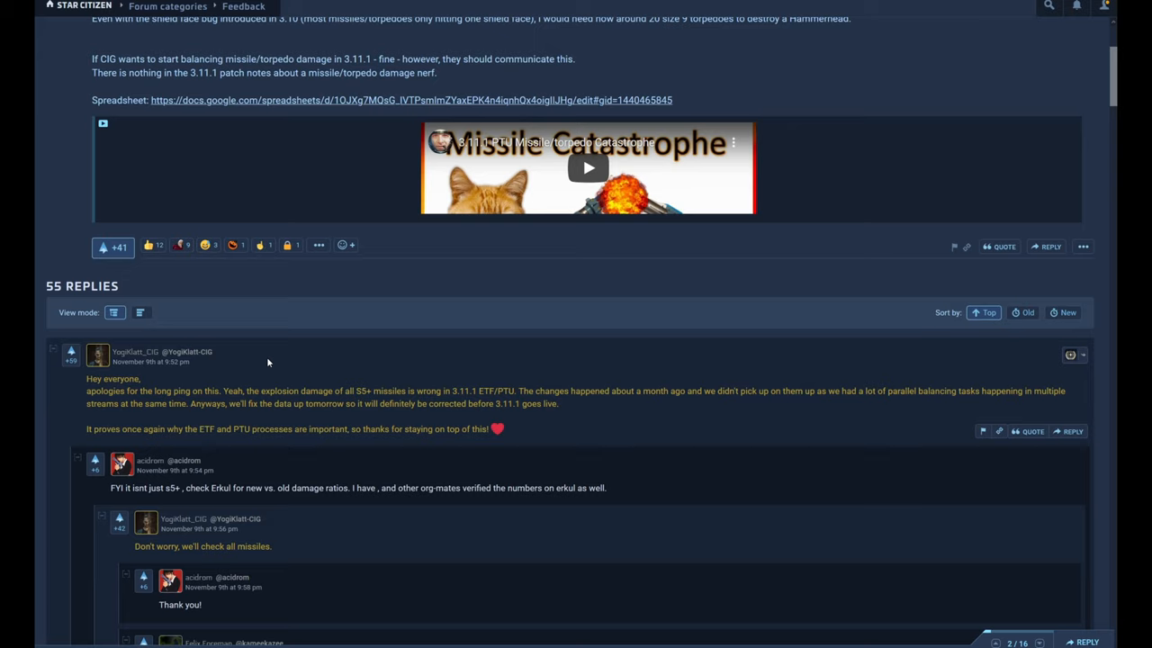
pyautogui.moveTo(313, 356)
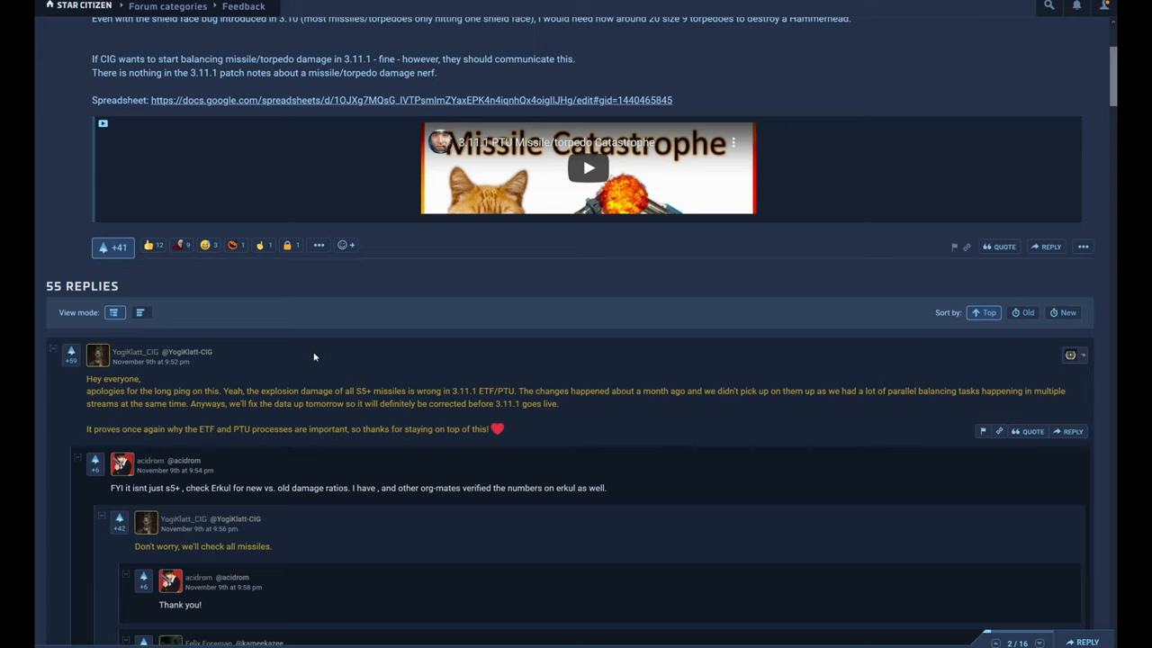
pyautogui.moveTo(619, 406)
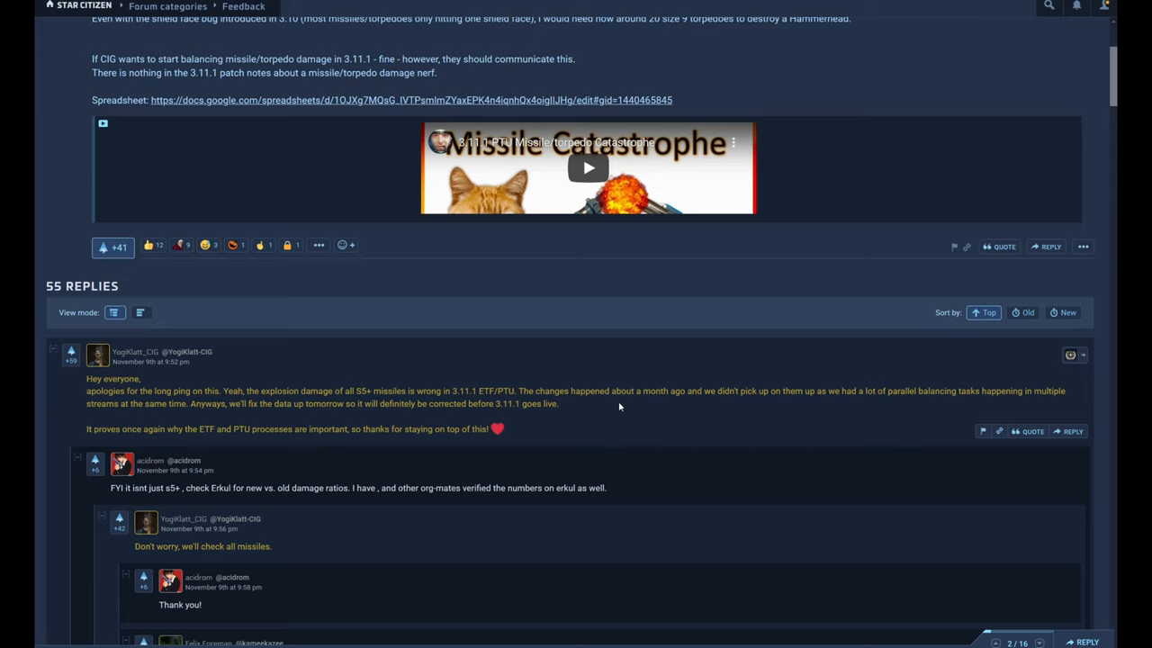
pyautogui.moveTo(714, 428)
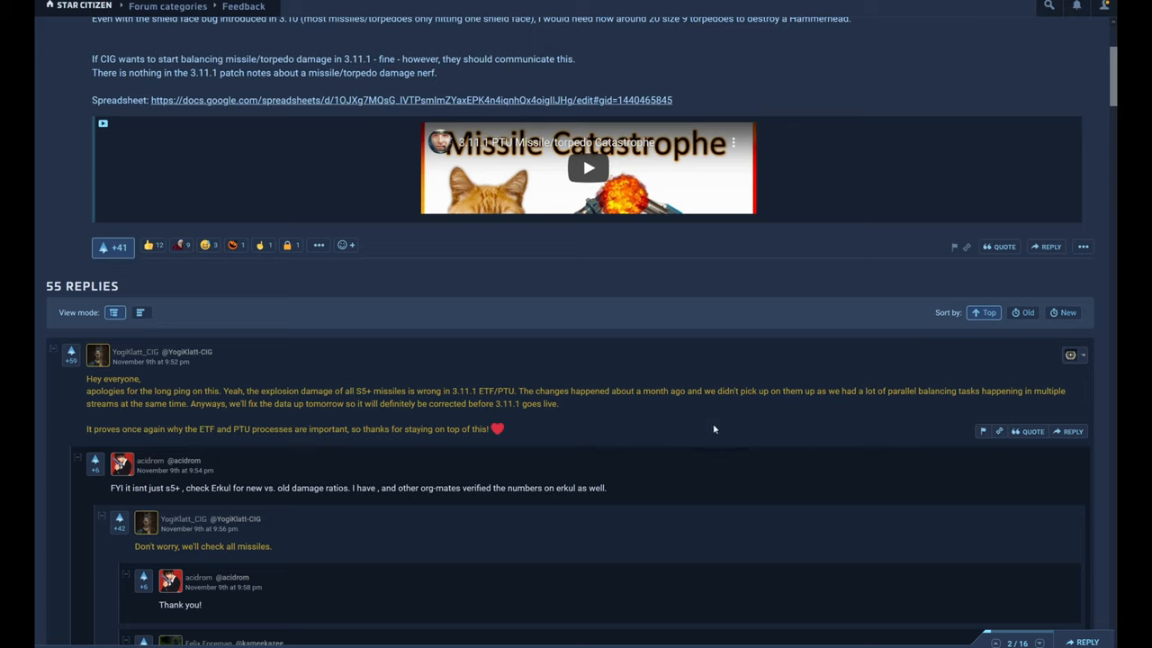
pyautogui.moveTo(803, 422)
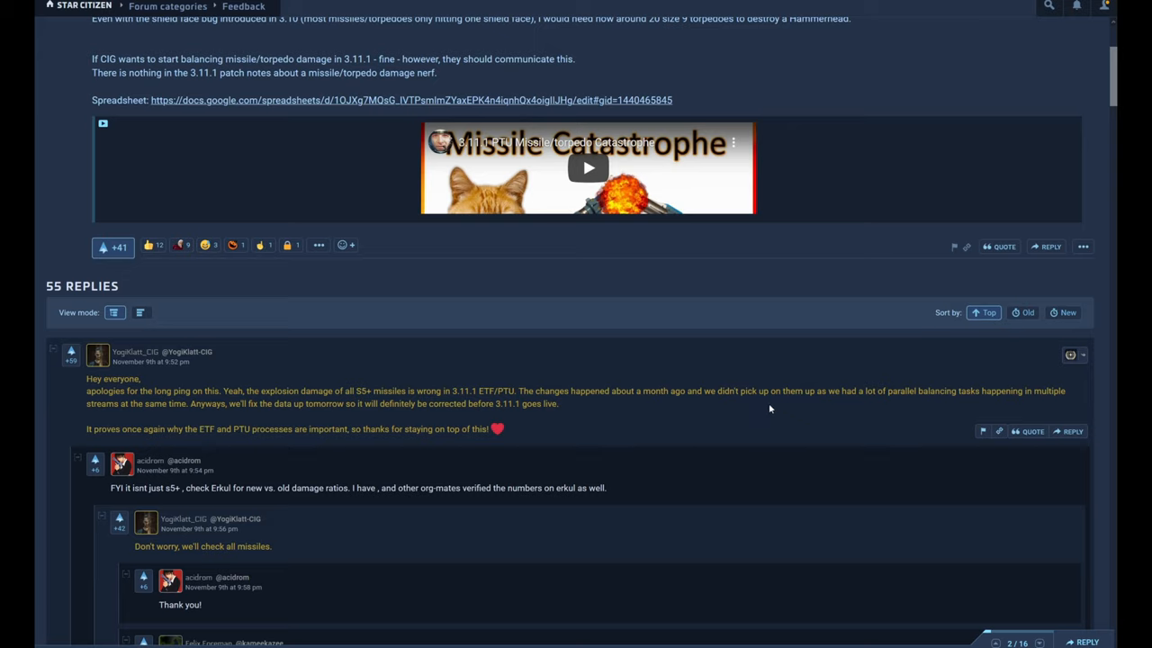
pyautogui.moveTo(754, 412)
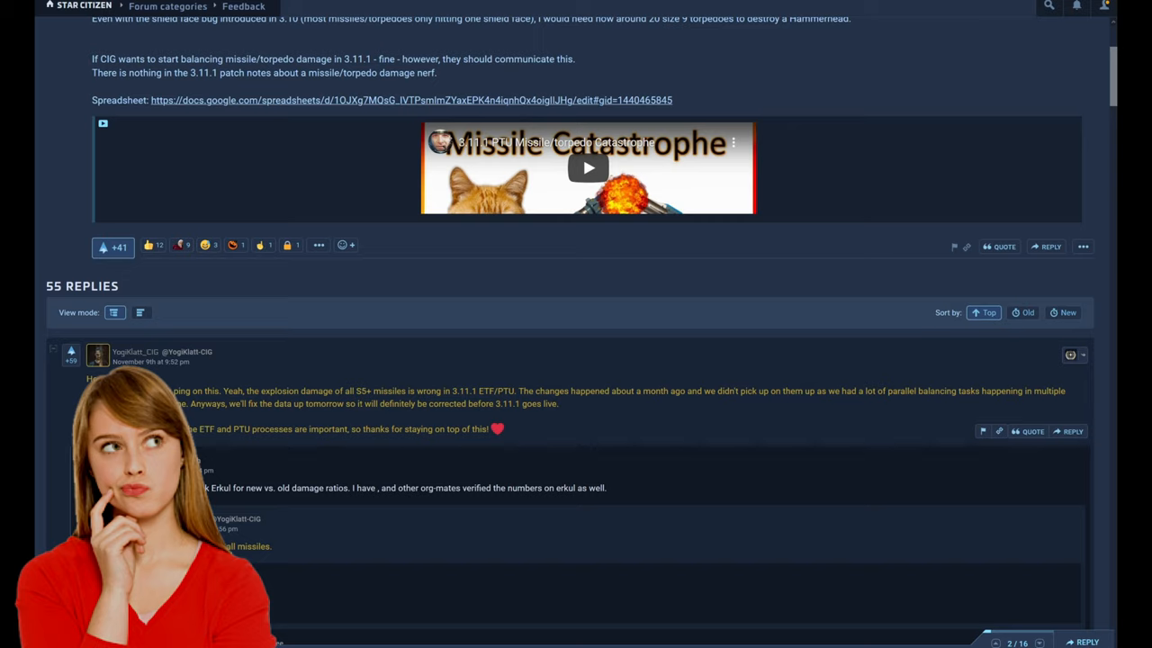
# Read on past the YogiKlatt_CIG post to the reply linking the damage spreadsheet
pyautogui.doubleClick(365, 390)
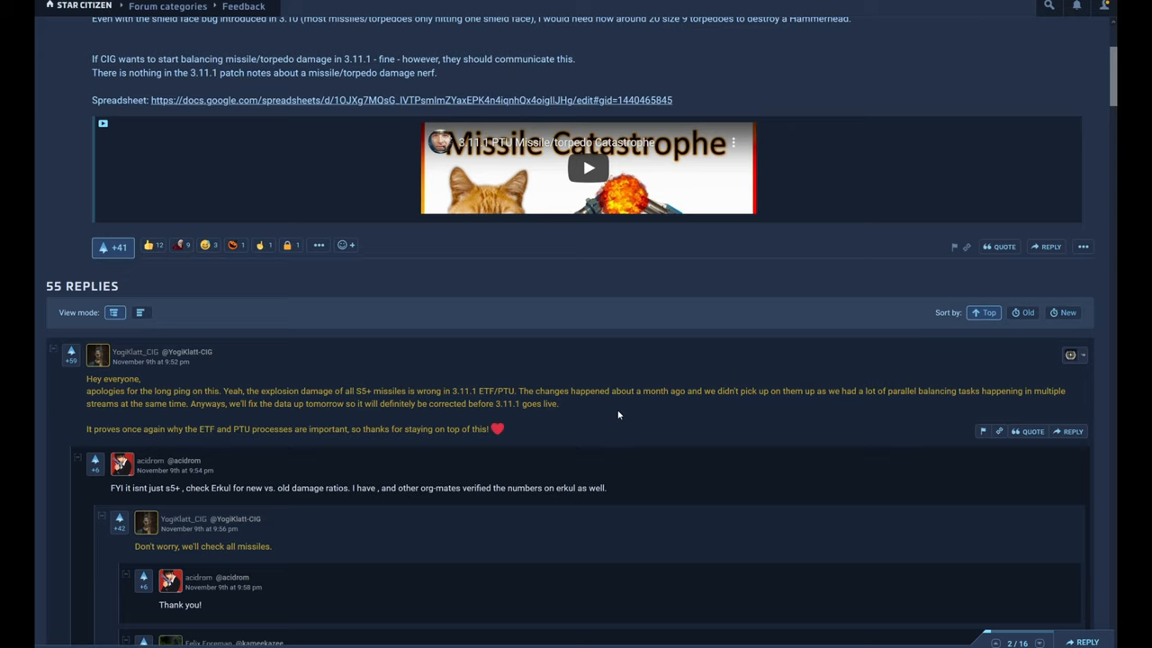
pyautogui.moveTo(248, 468)
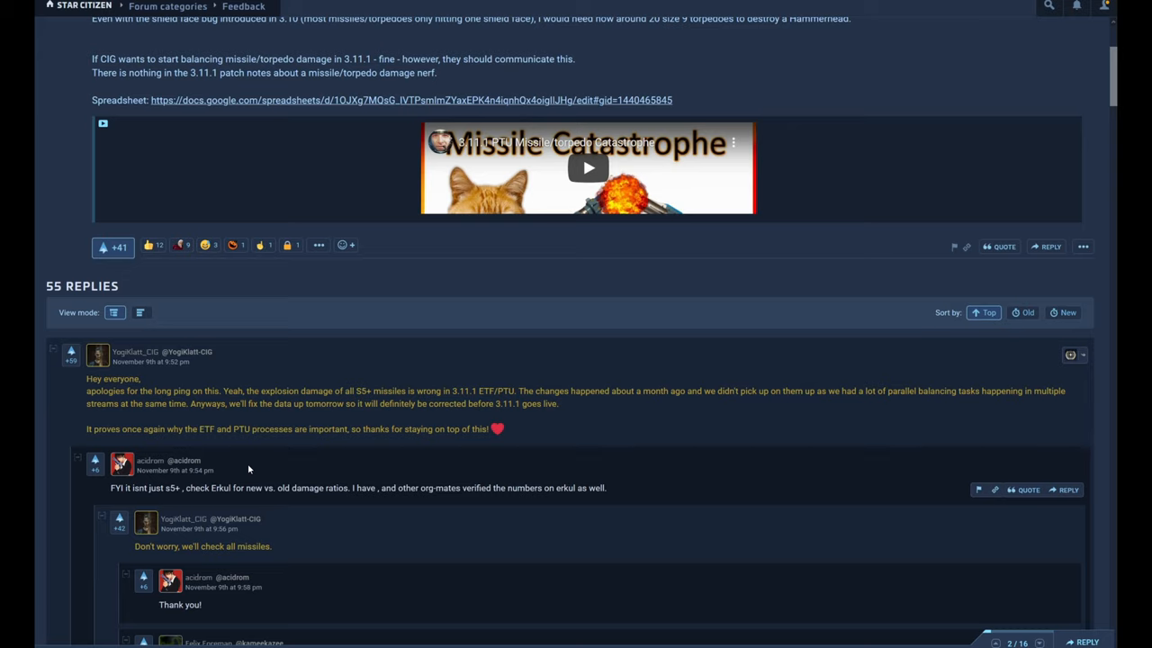
pyautogui.moveTo(393, 471)
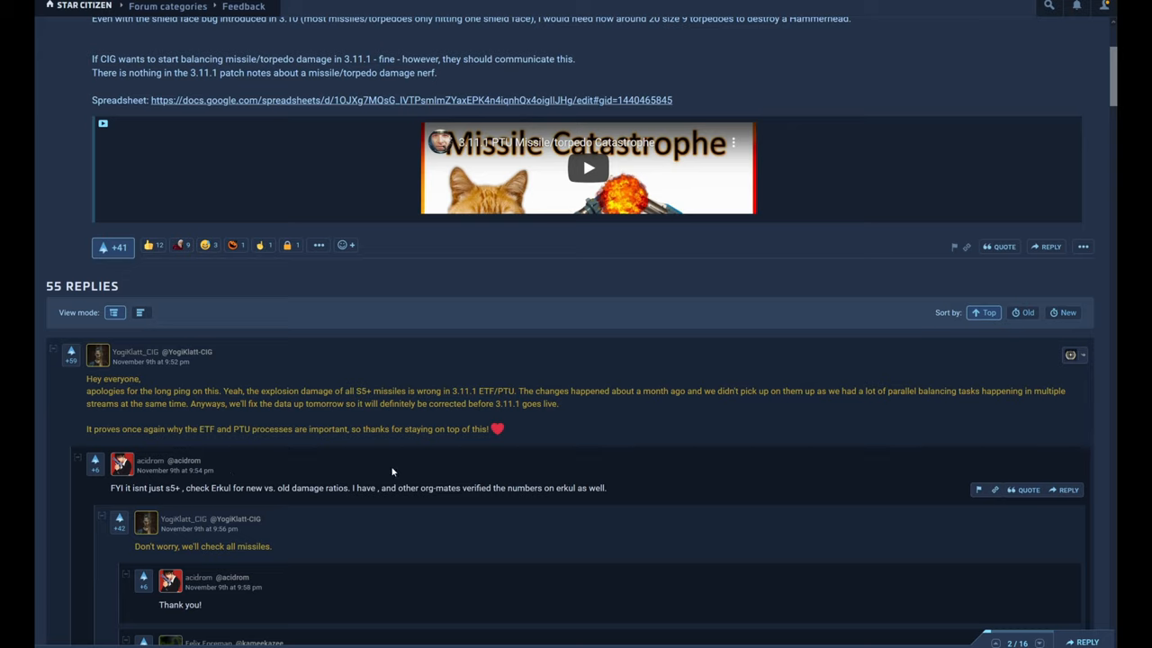
pyautogui.moveTo(310, 513)
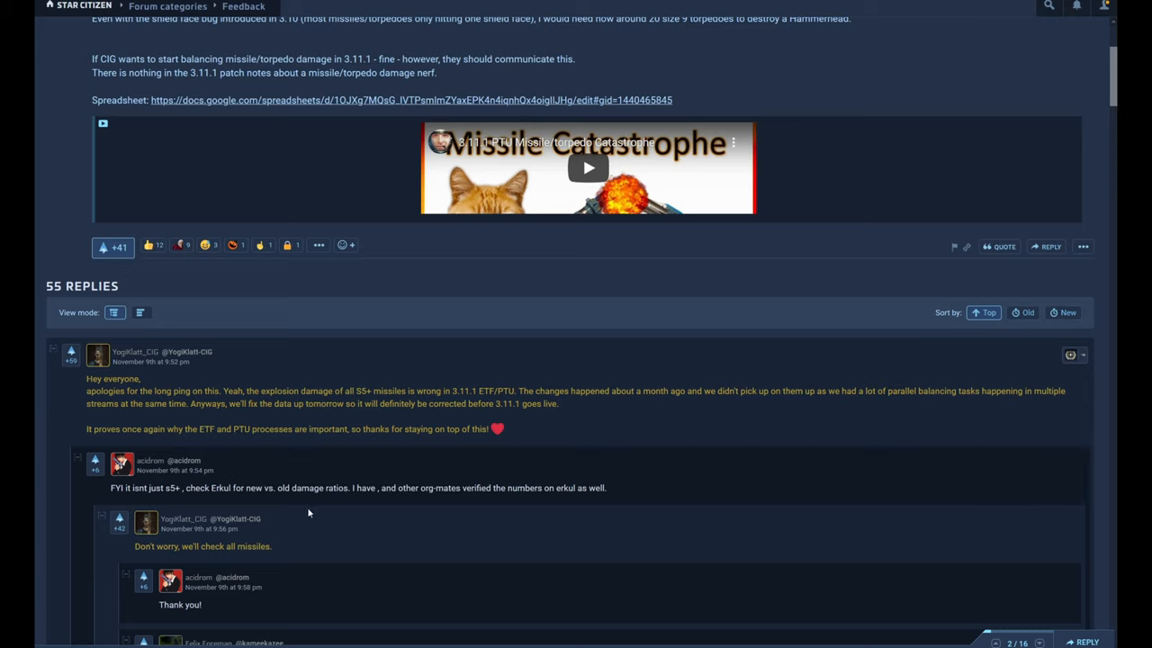
pyautogui.moveTo(324, 522)
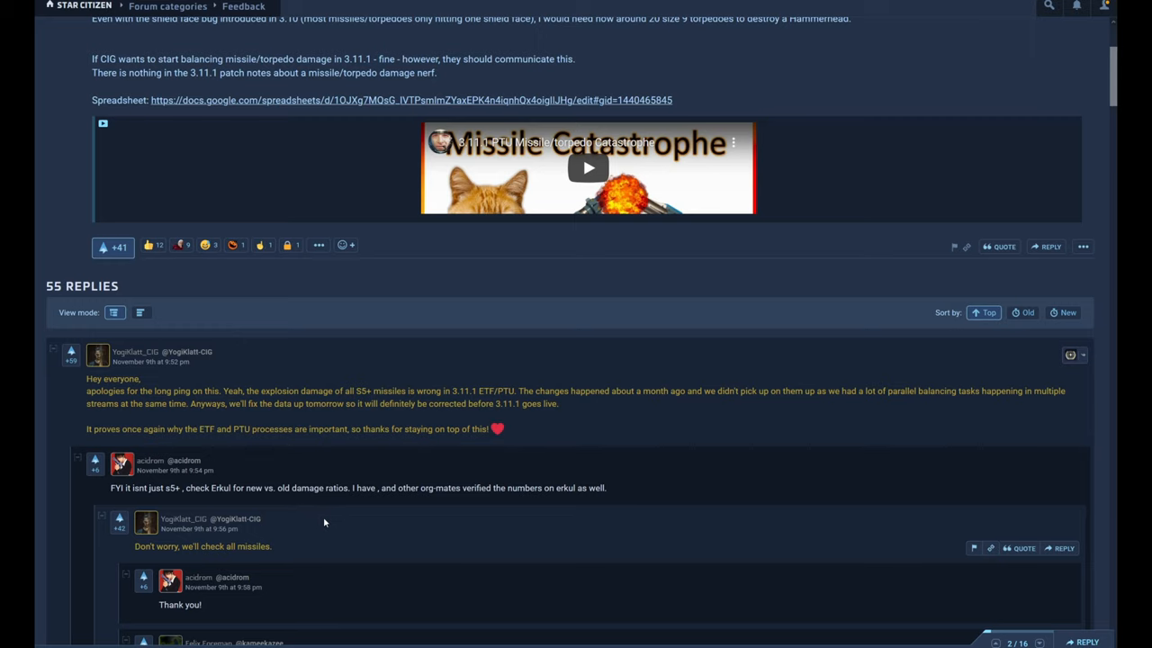
pyautogui.scroll(-3)
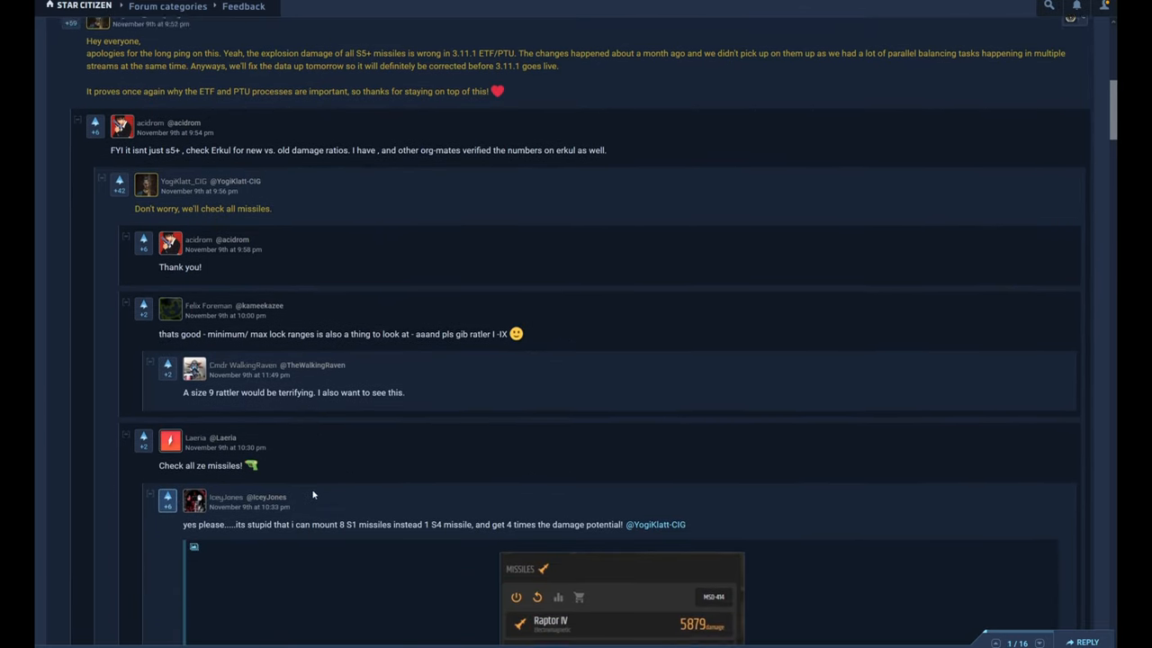
pyautogui.scroll(-3)
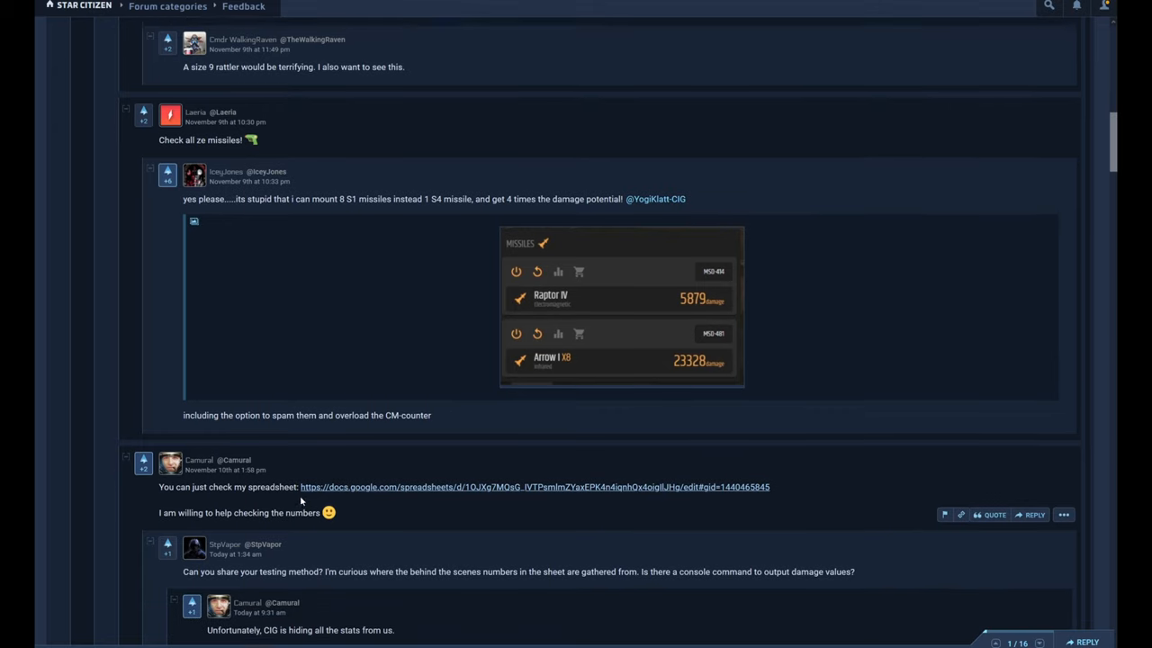
pyautogui.scroll(-3)
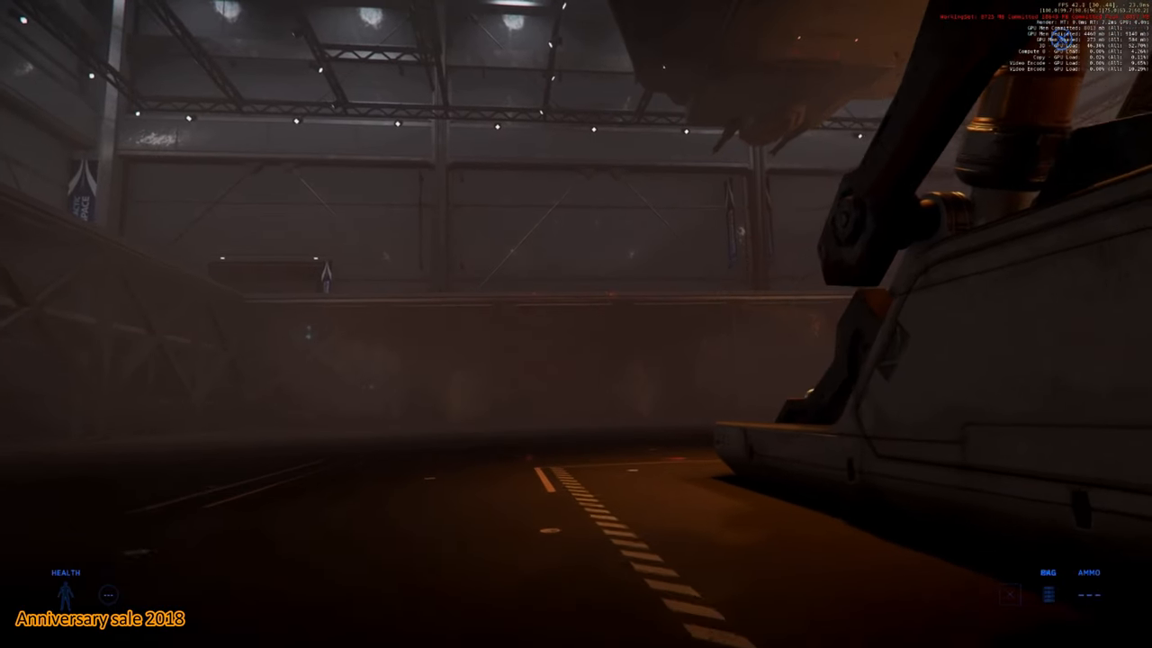
pyautogui.moveTo(576, 324)
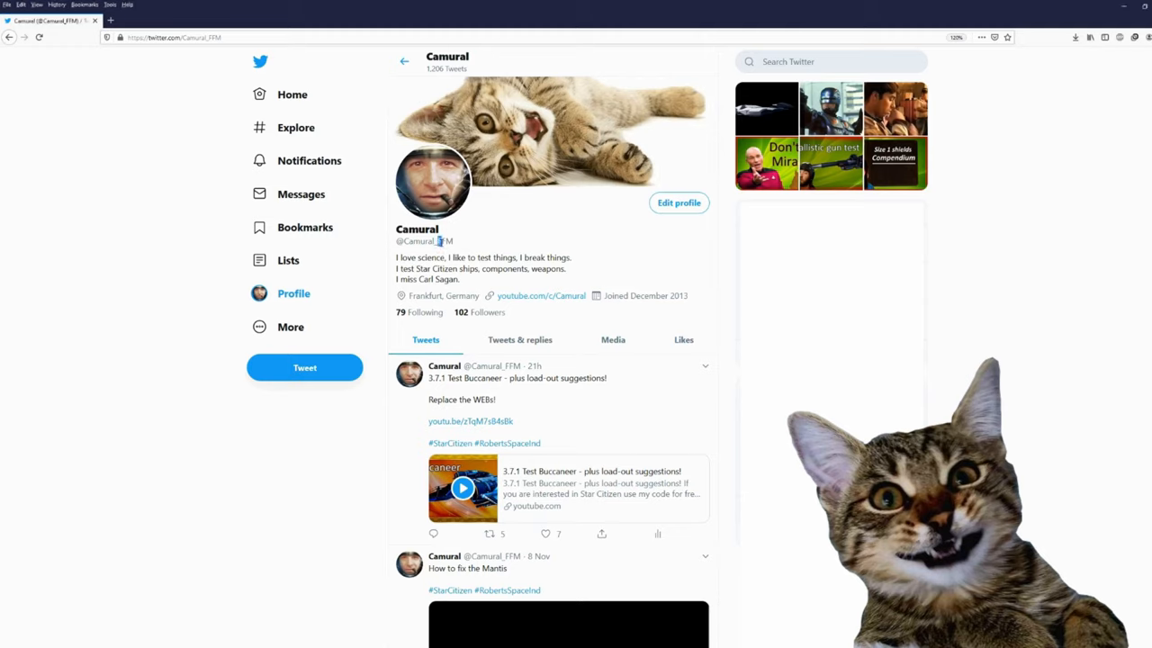
# Select Camural's handle and scroll past the Mantis fix video to the Size 2 shield over-clocking tweets
pyautogui.doubleClick(444, 241)
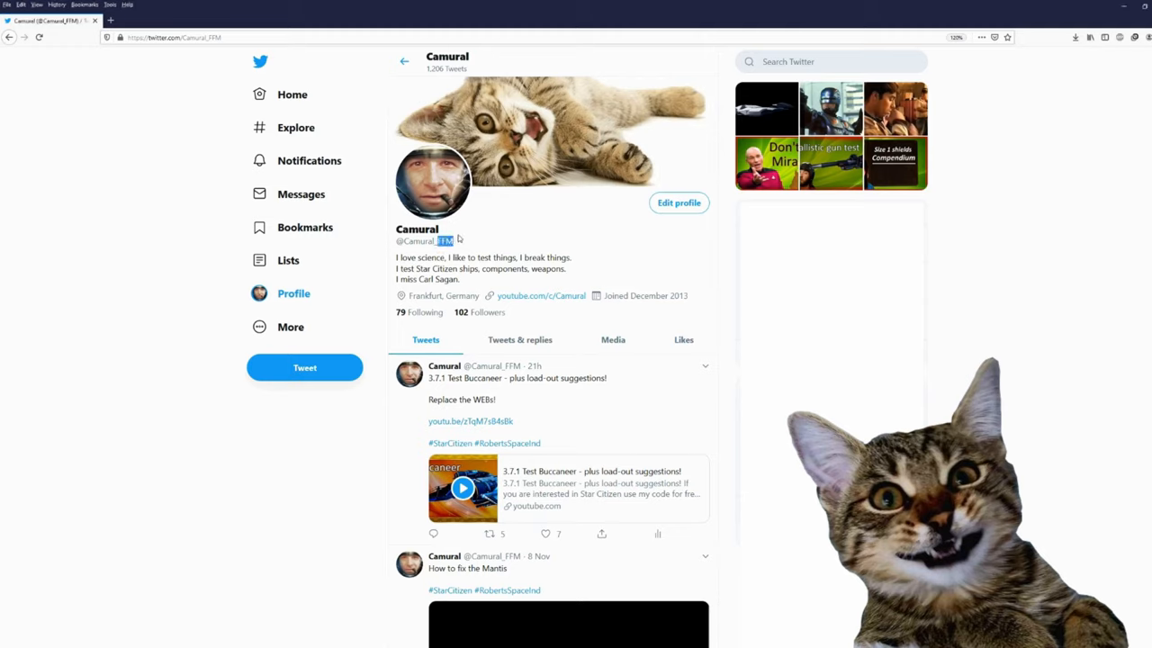
pyautogui.moveTo(993, 320)
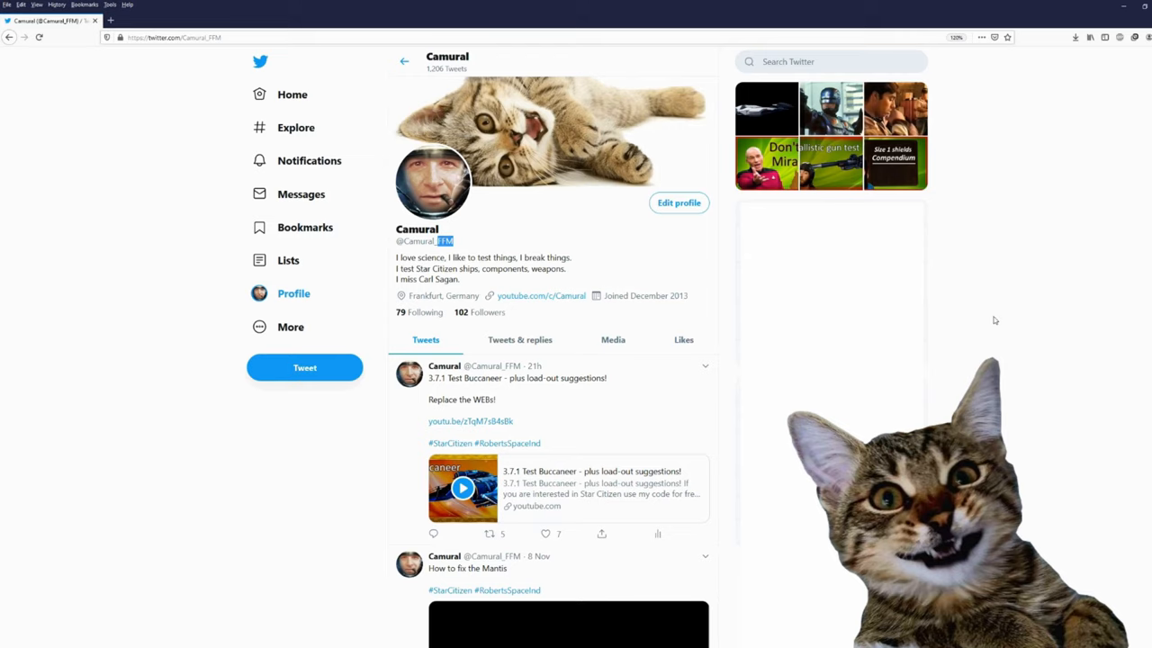
pyautogui.scroll(-3)
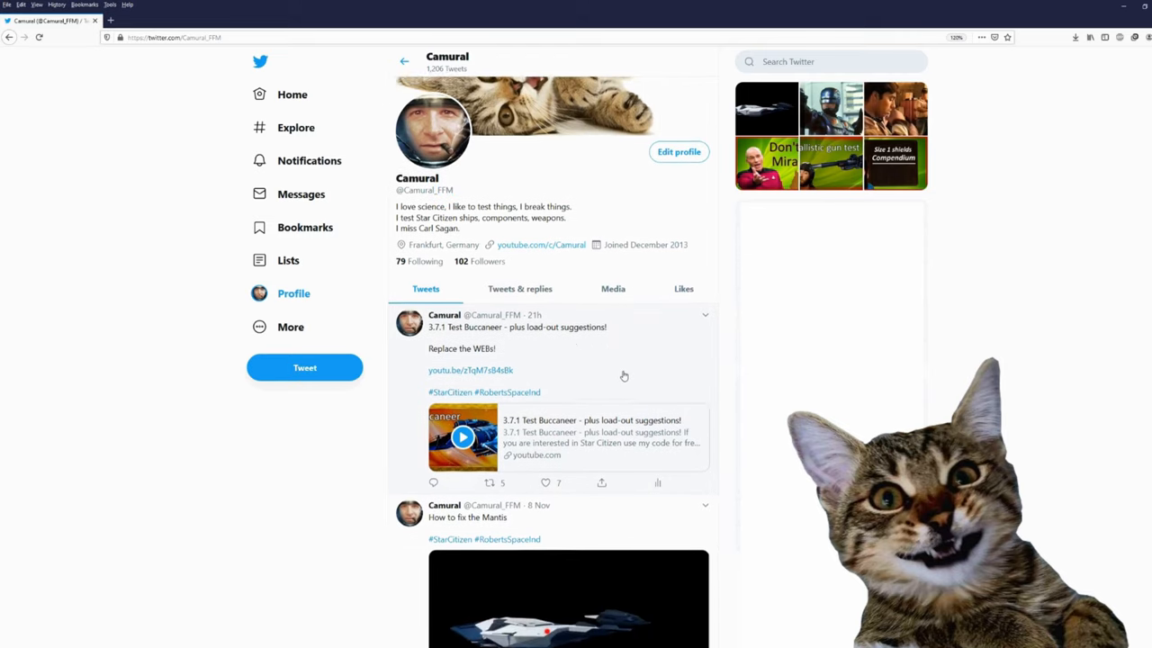
pyautogui.scroll(-3)
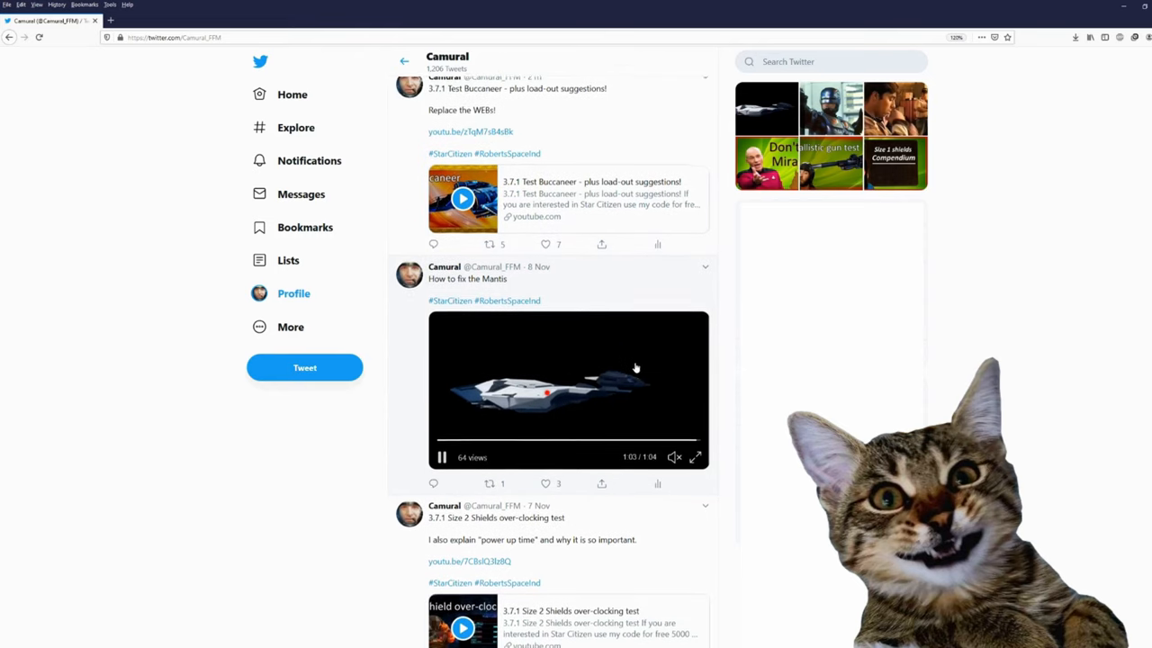
pyautogui.scroll(-3)
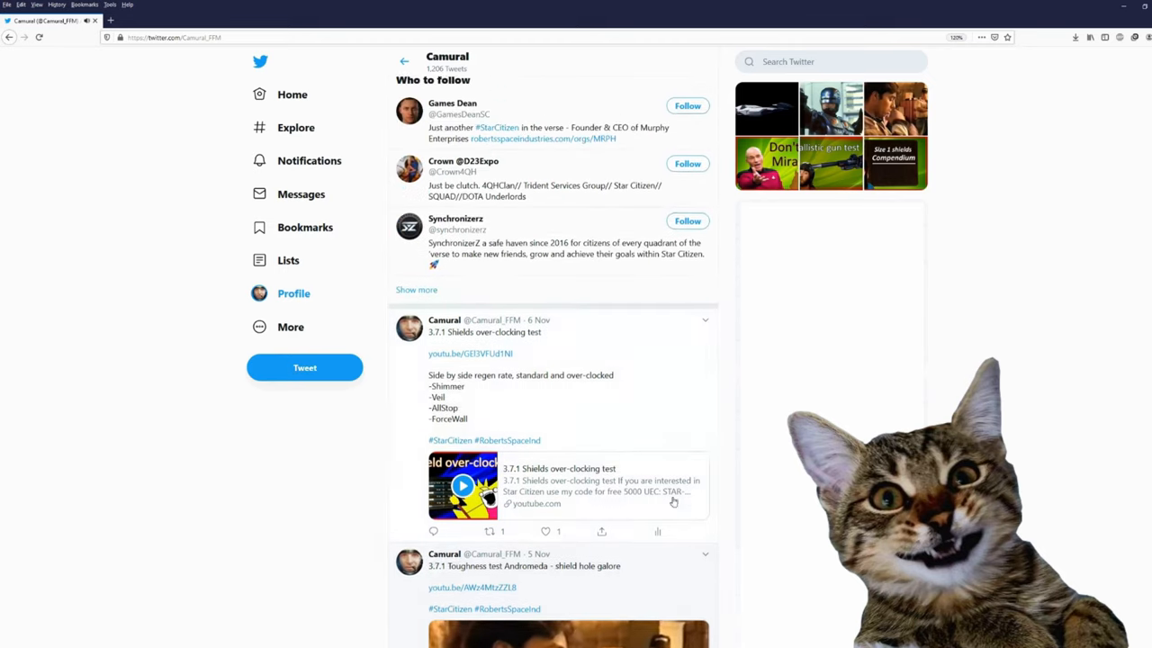
pyautogui.scroll(-3)
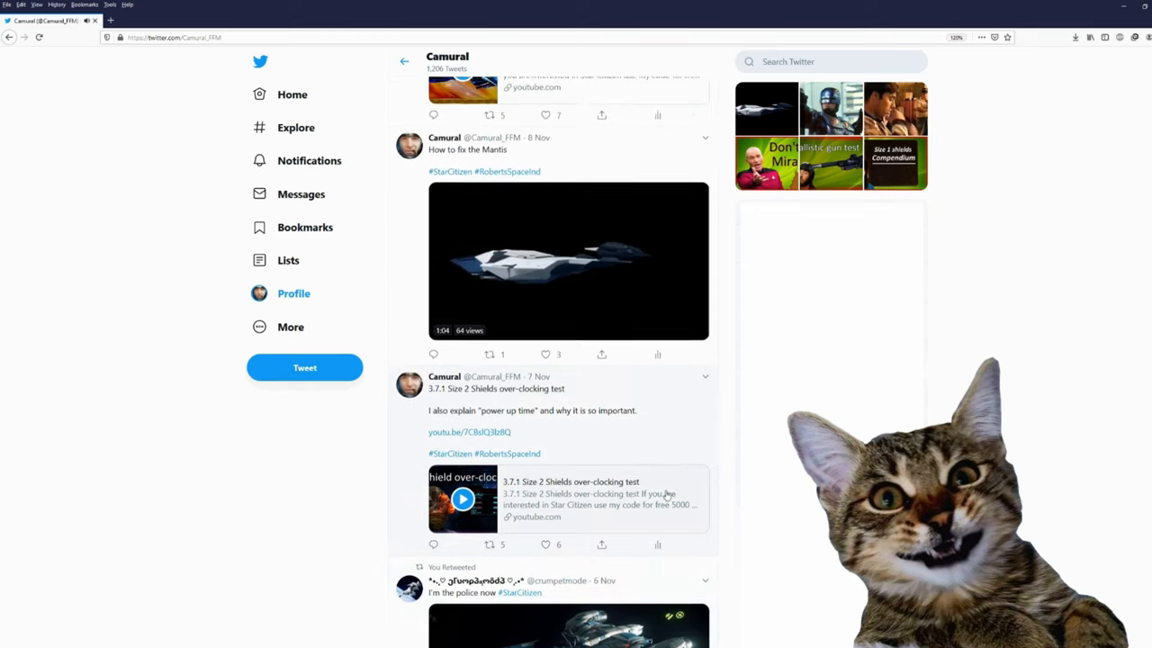